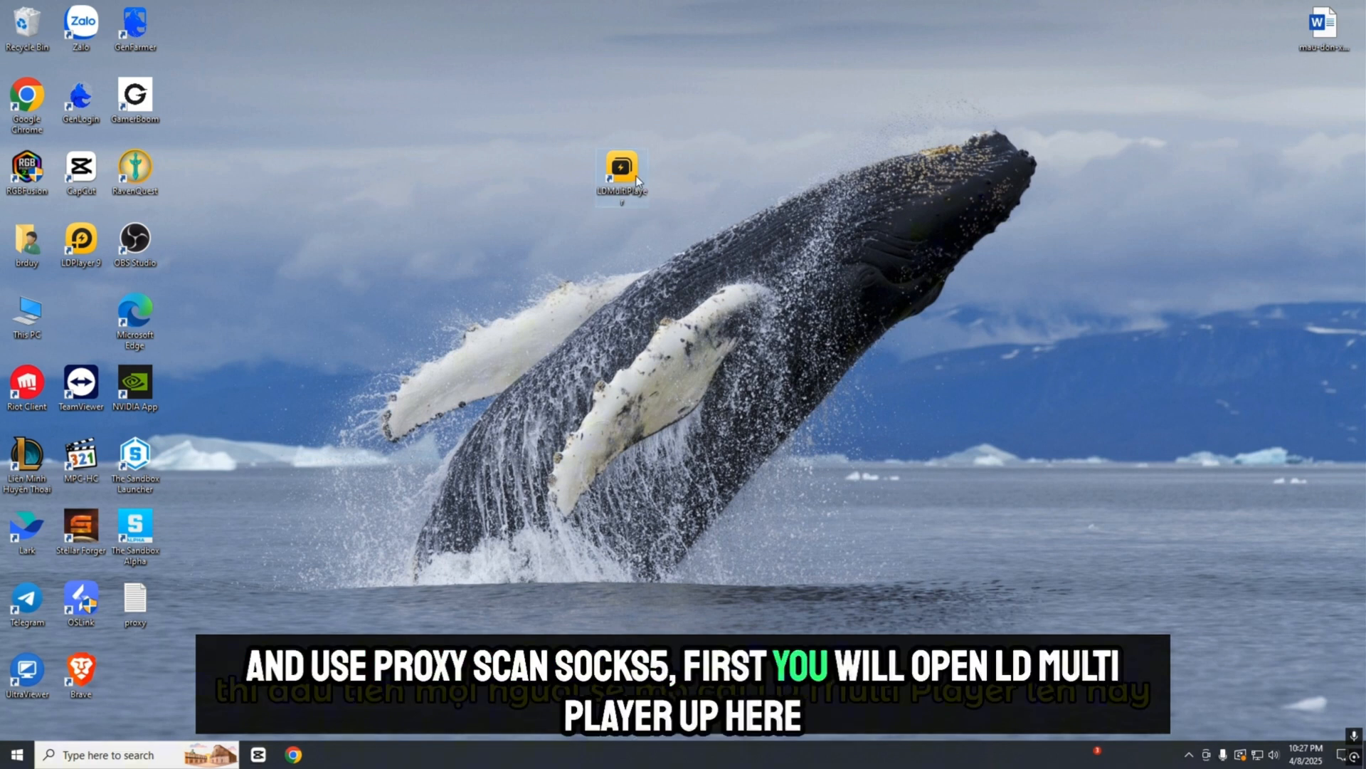
mouse_move(622, 165)
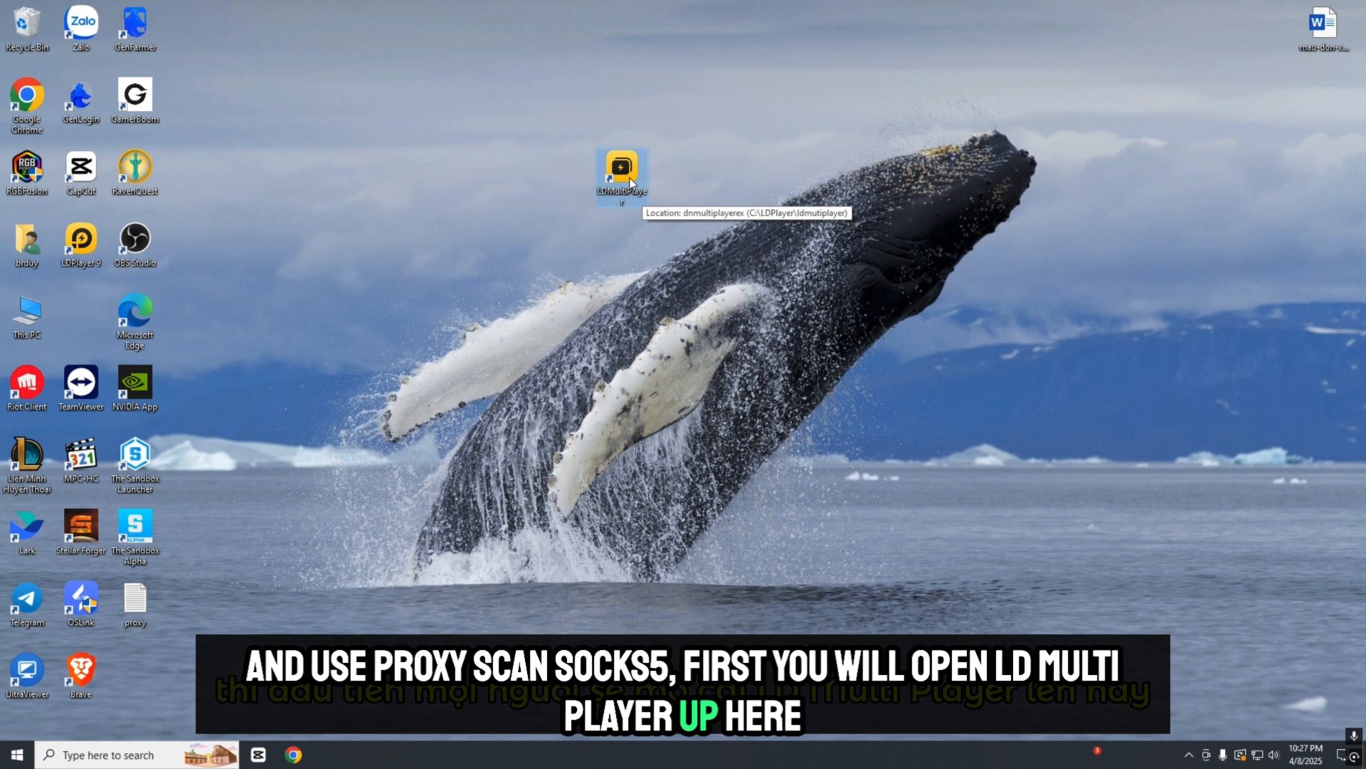
Step: Launch LDMultiPlayer and show the extra options for the LDPlayer instance
double_click(622, 168)
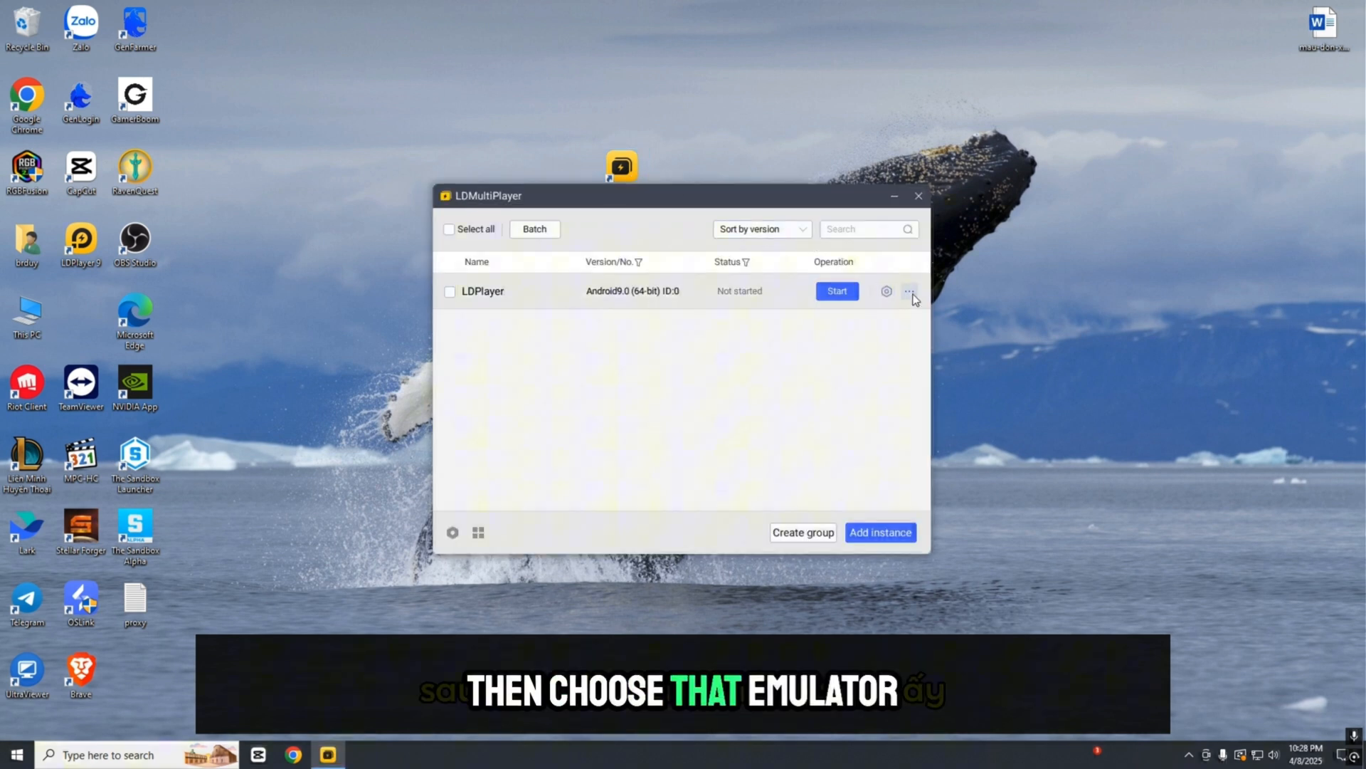
click(909, 290)
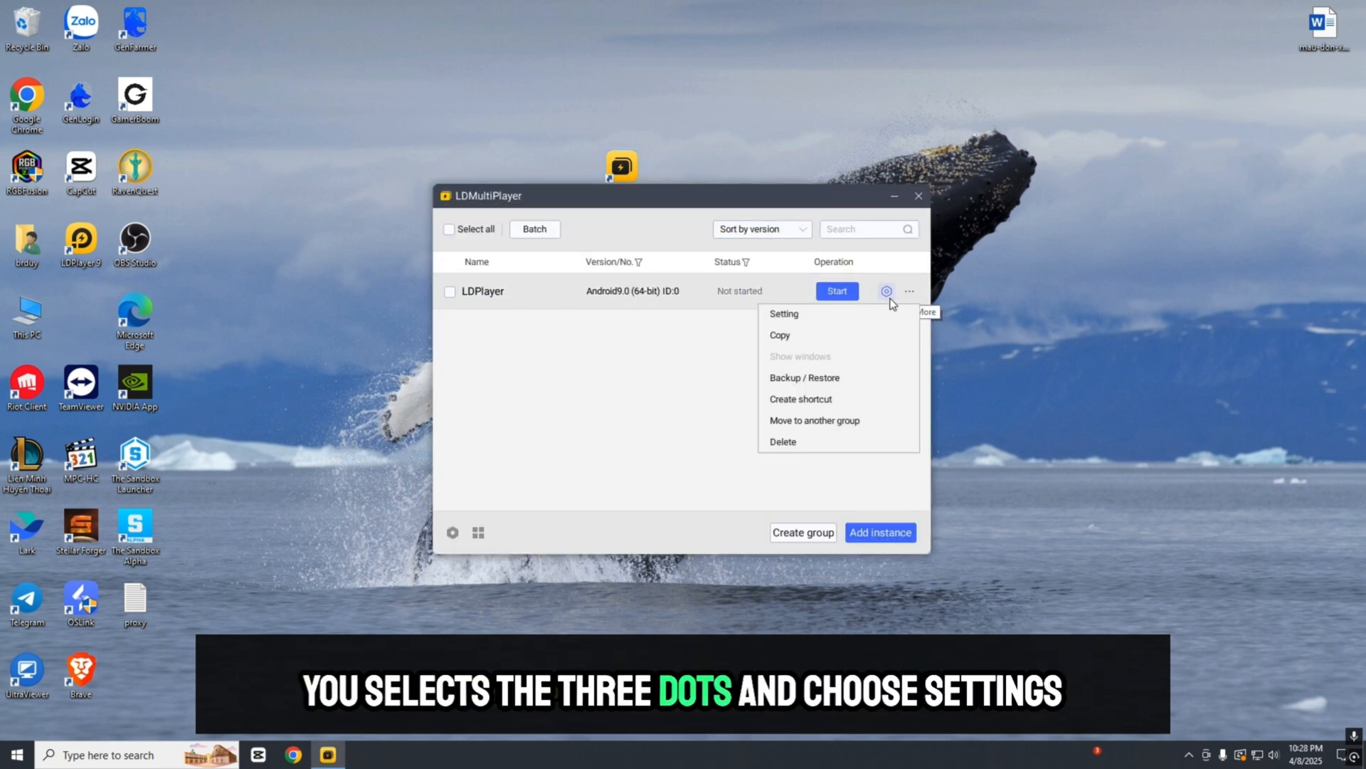
Step: Enable network bridging in the LDPlayer instance's Network settings
click(783, 313)
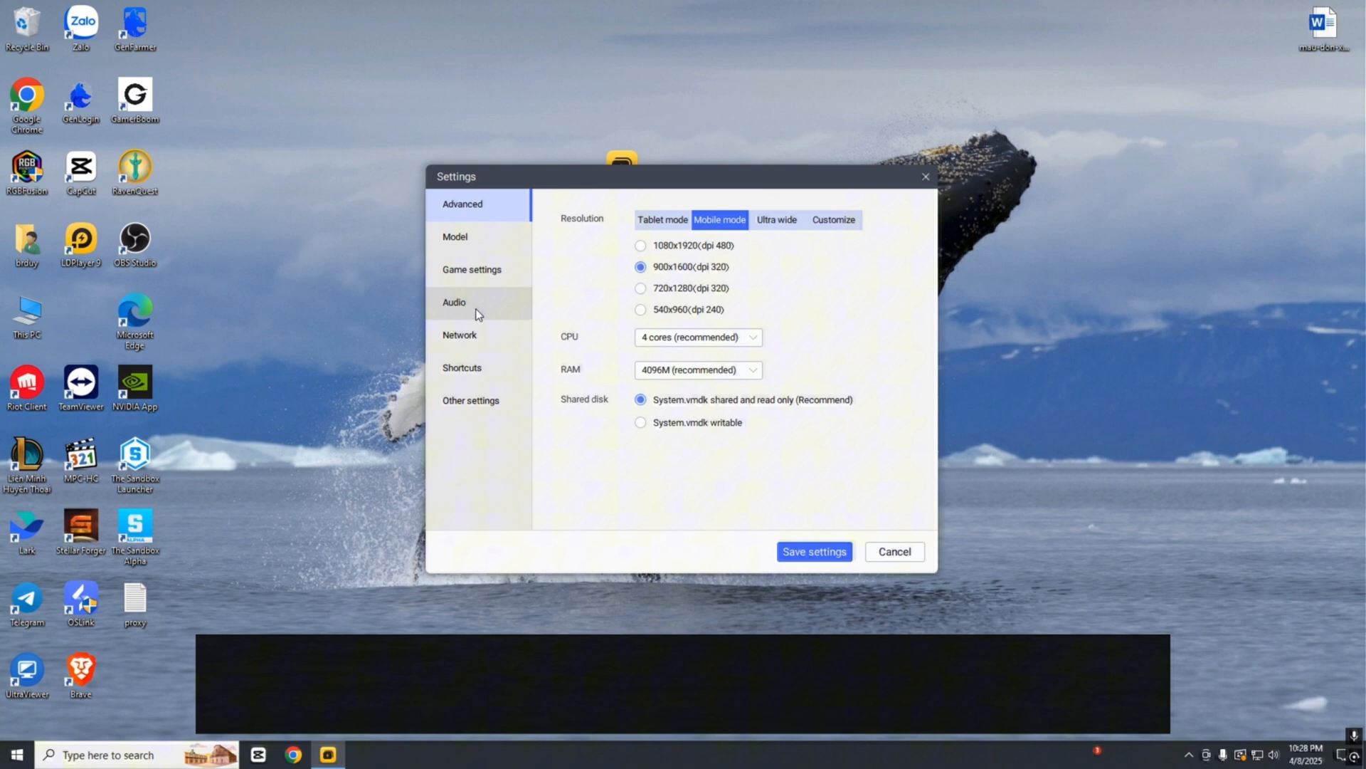
click(460, 334)
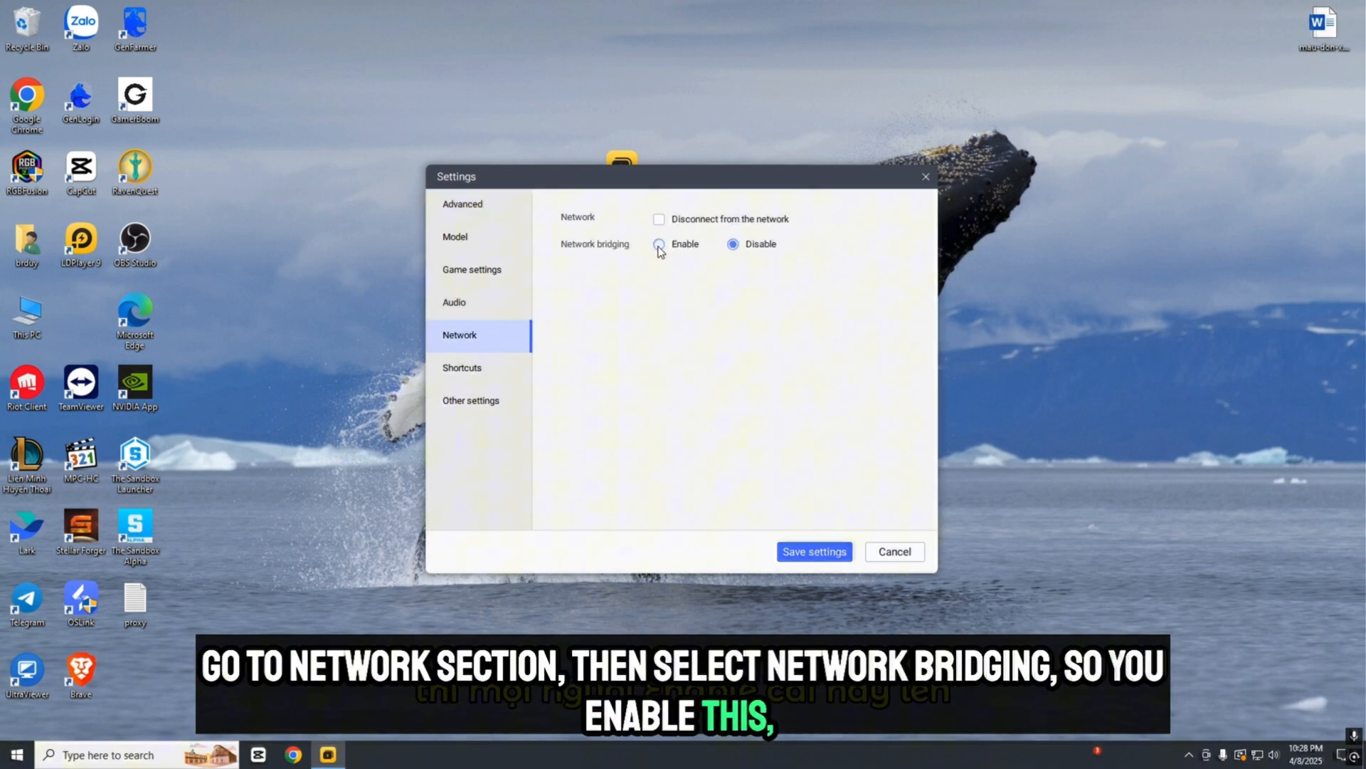
click(659, 244)
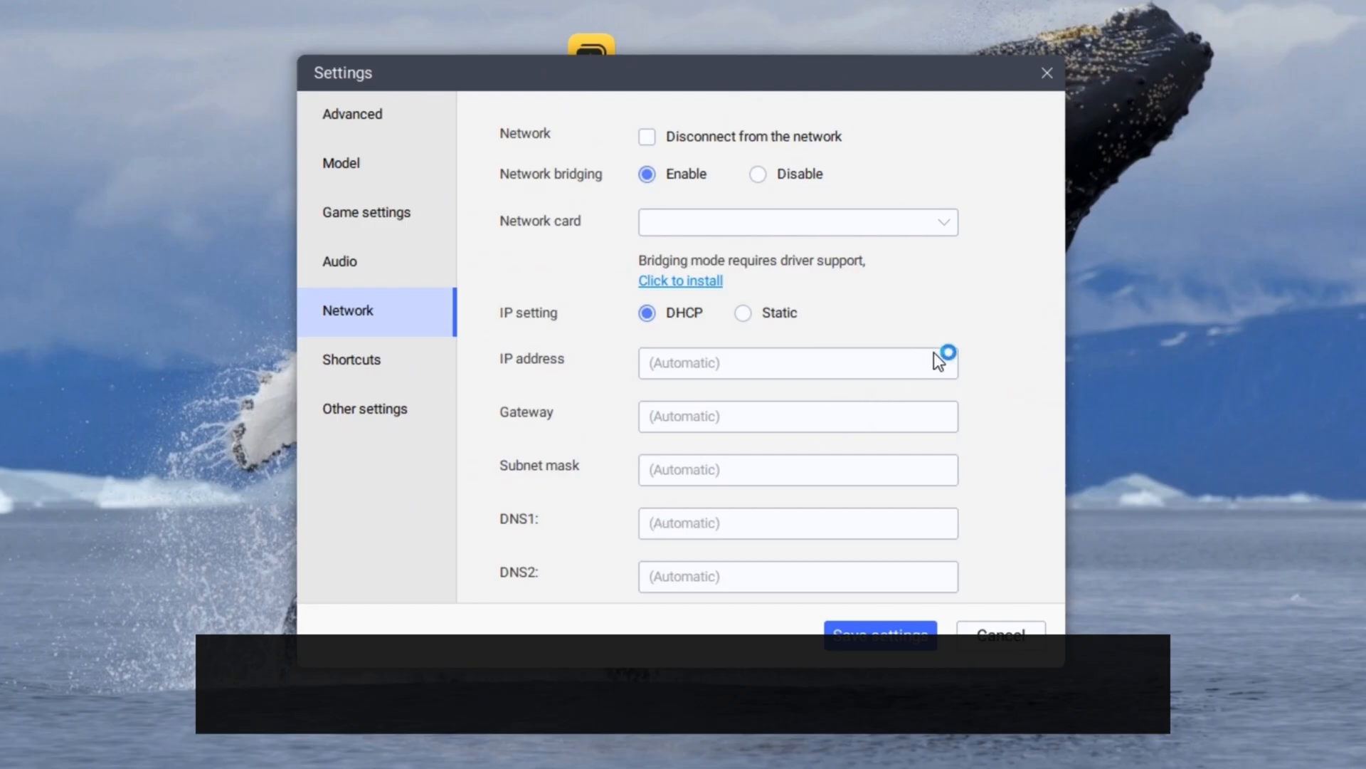
Step: Install the bridging network driver and save the bridged DHCP settings
click(680, 280)
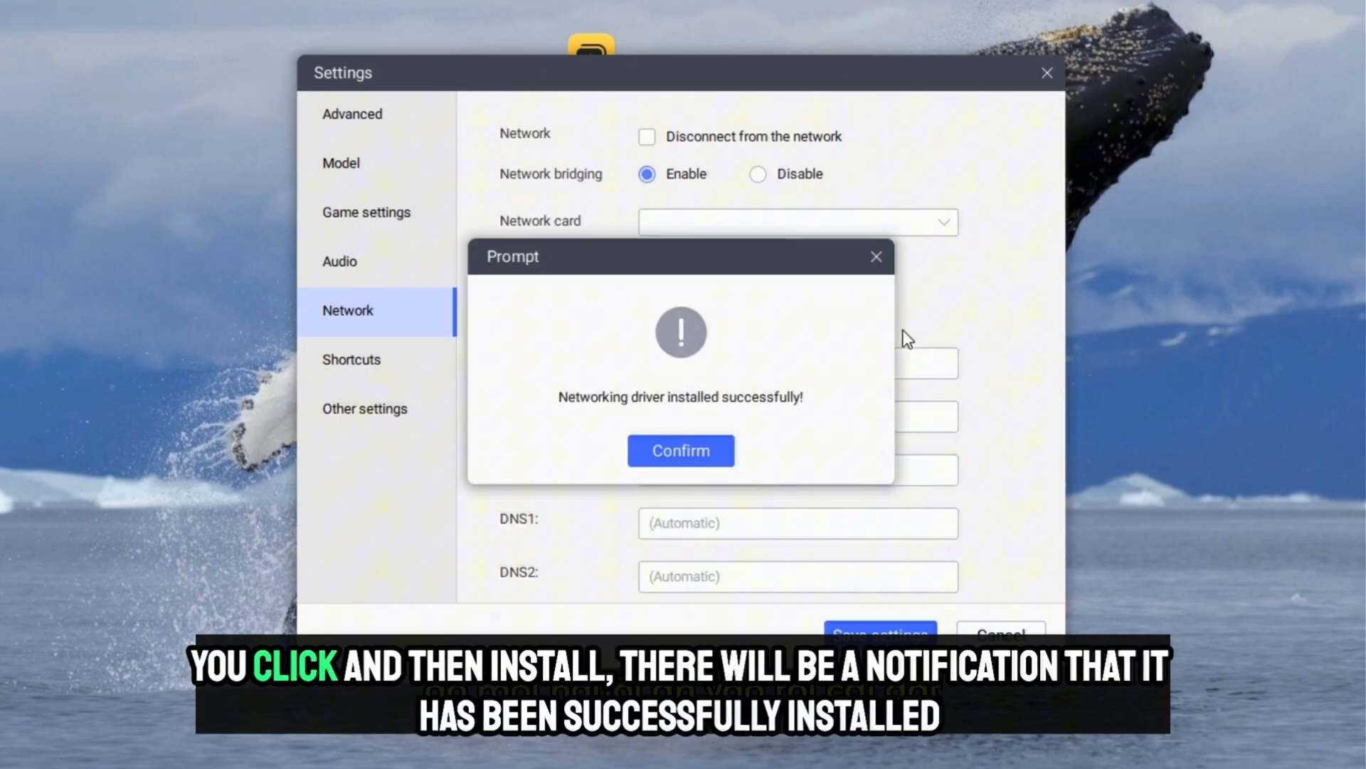
mouse_move(665, 269)
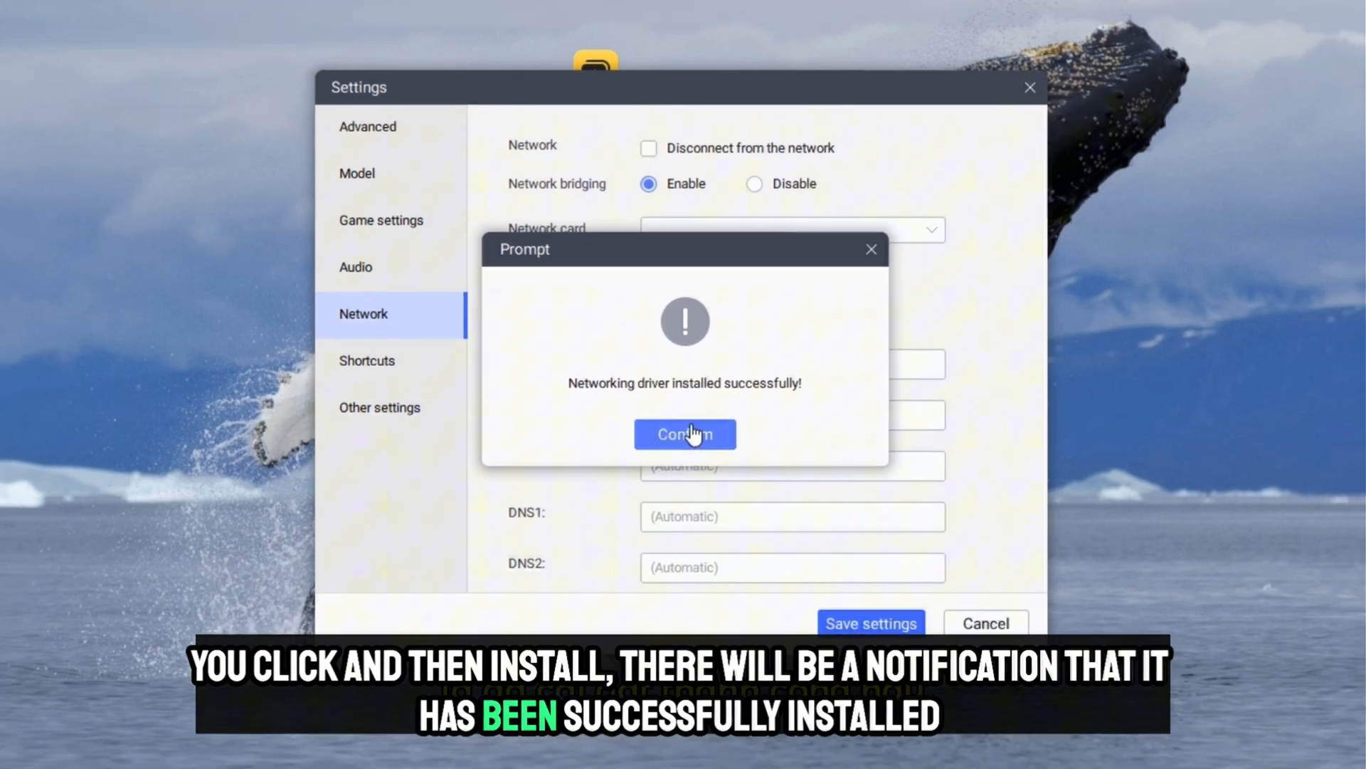
click(685, 434)
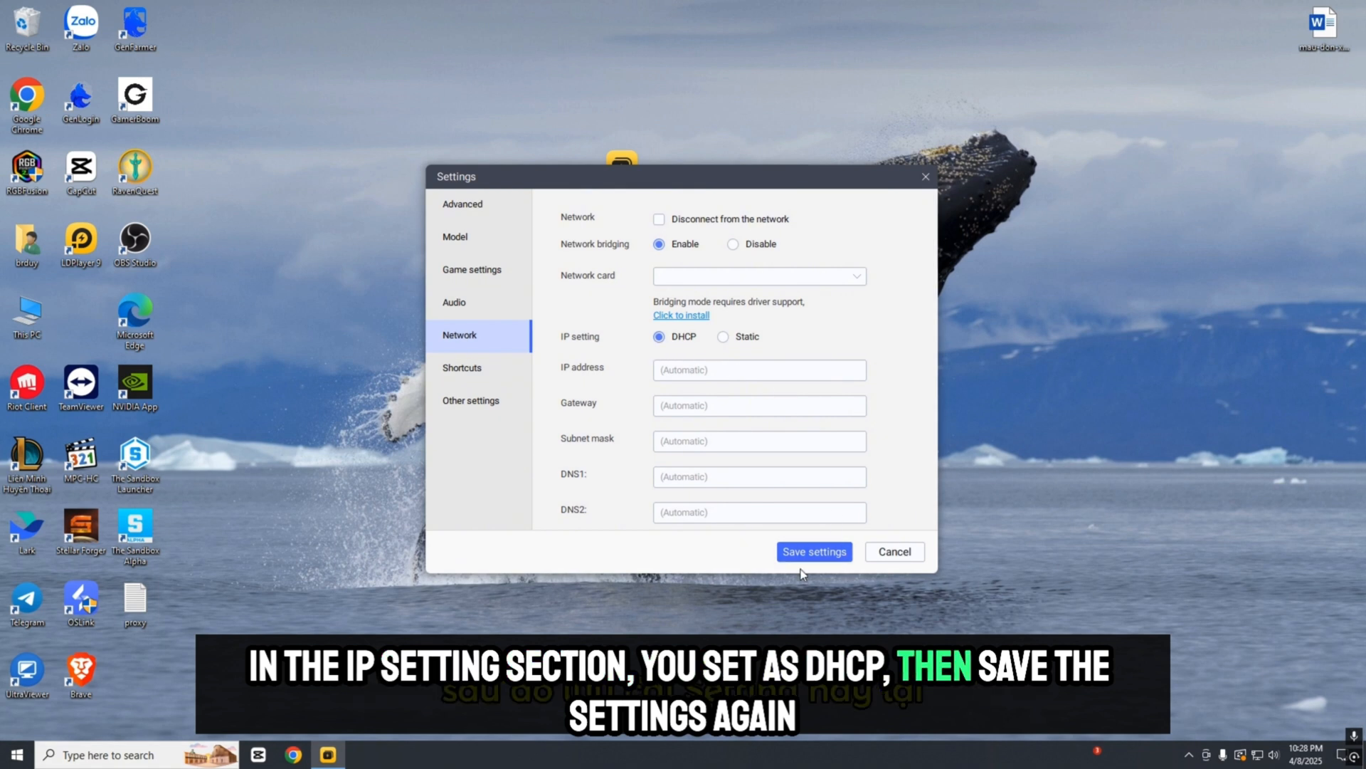
click(812, 551)
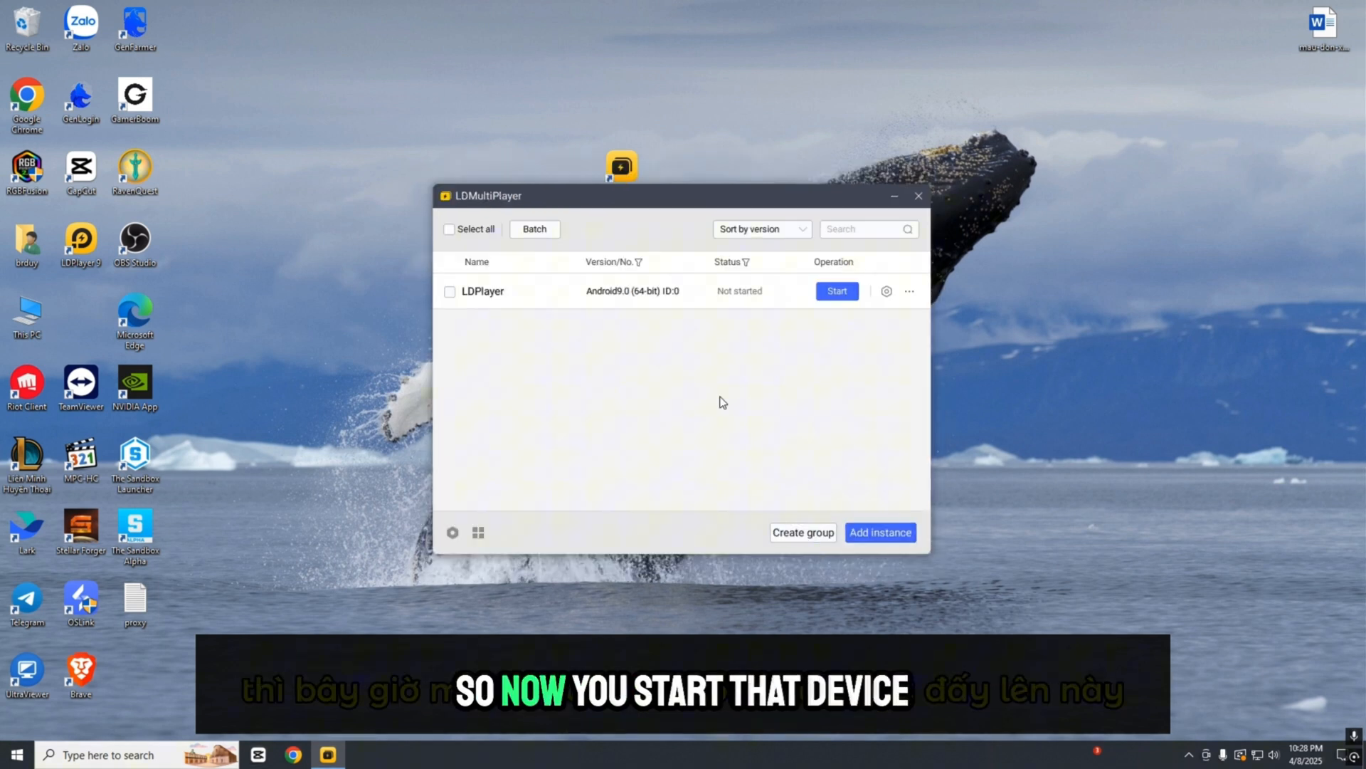
Step: Start the emulator and reach About tablet in Android Settings to read IP 192.168.5.222
click(836, 291)
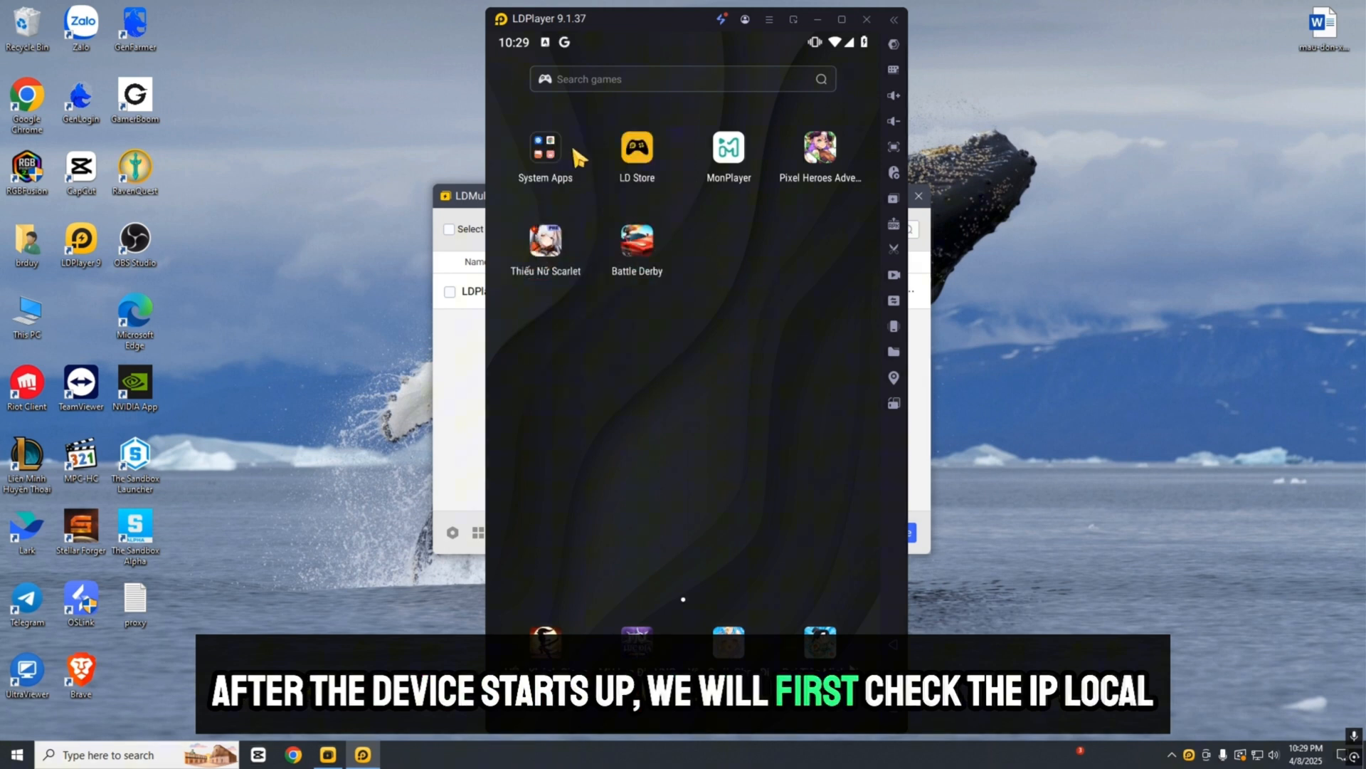
click(545, 147)
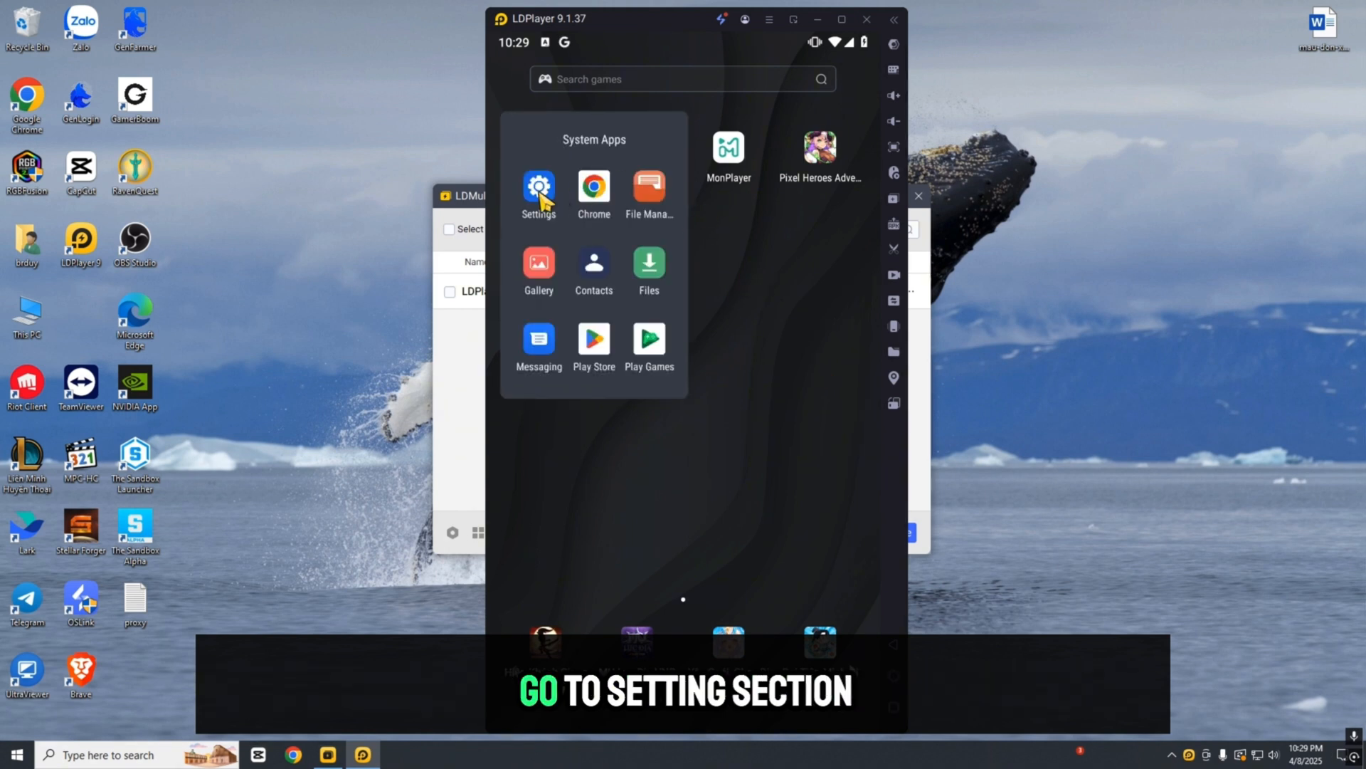
click(538, 186)
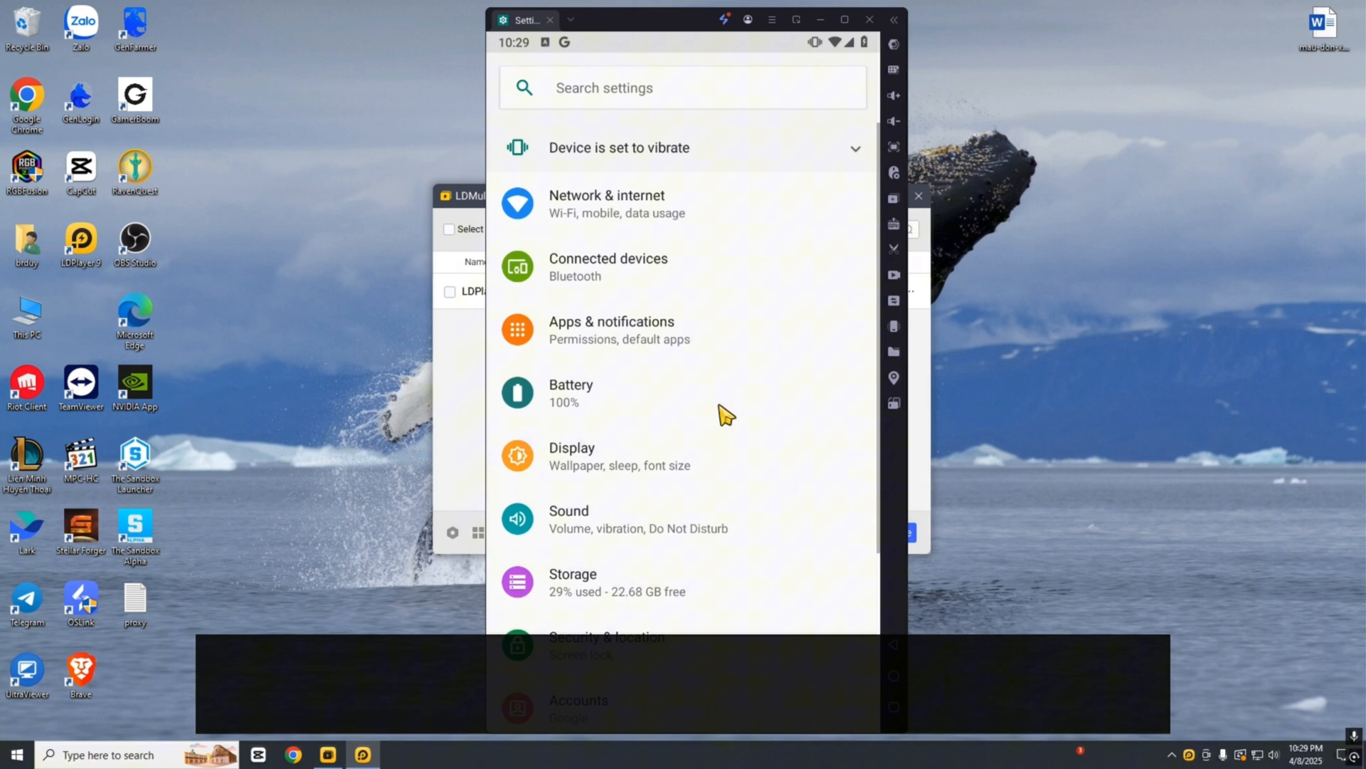
scroll(down, 3)
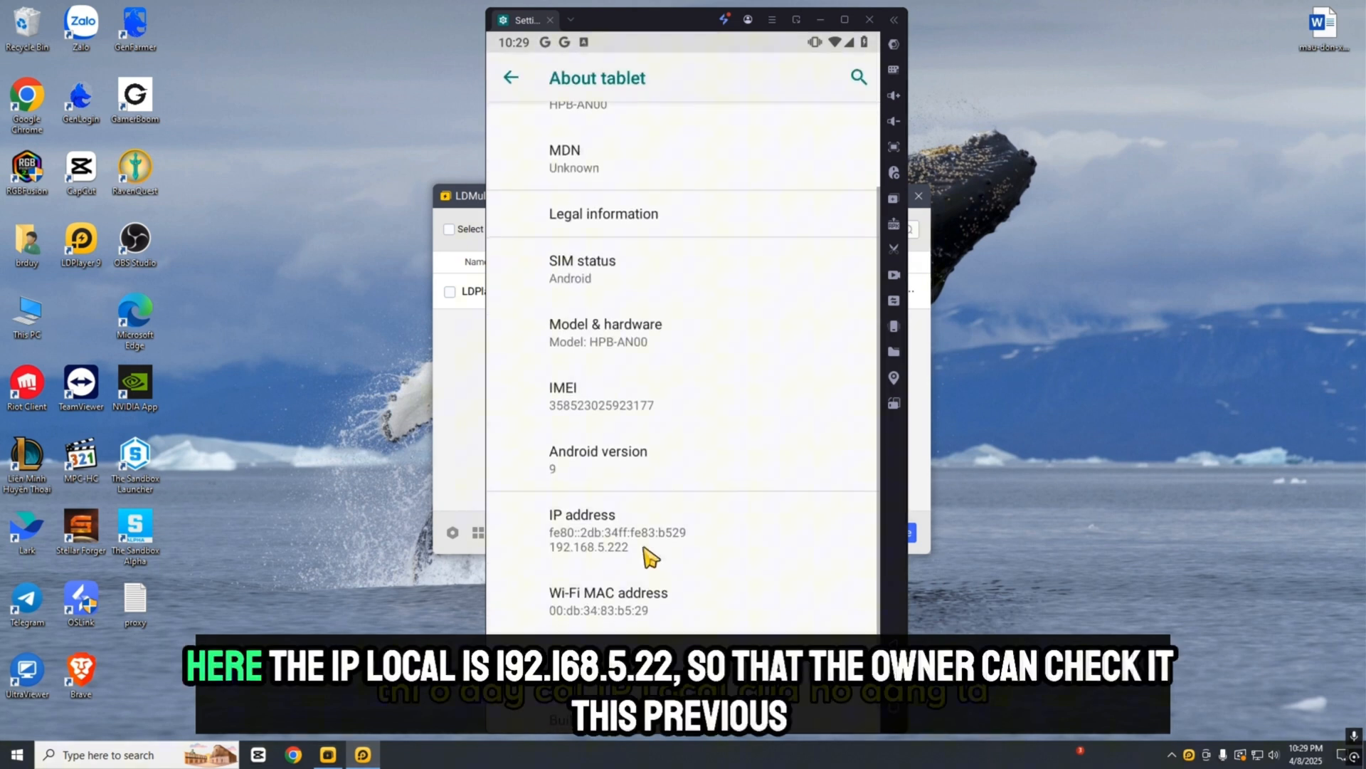
mouse_move(567, 561)
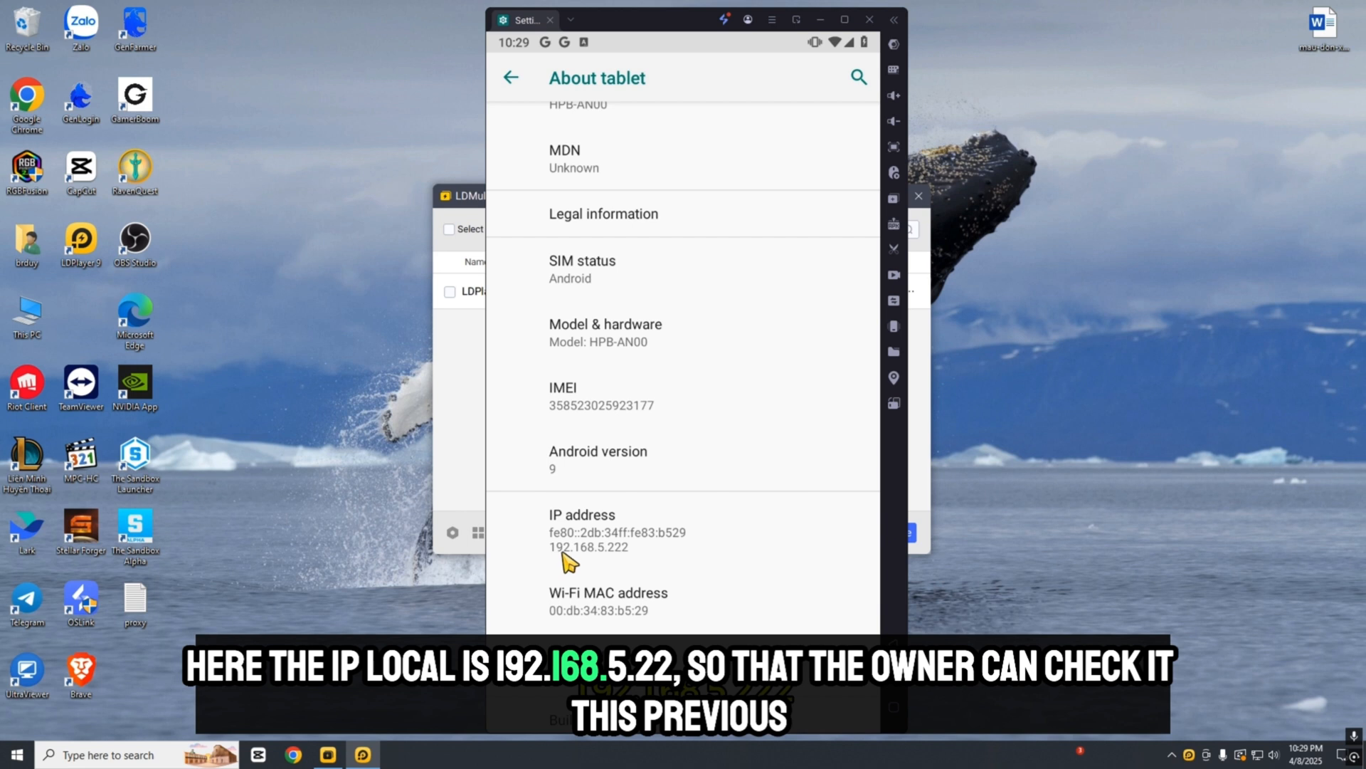
mouse_move(582, 212)
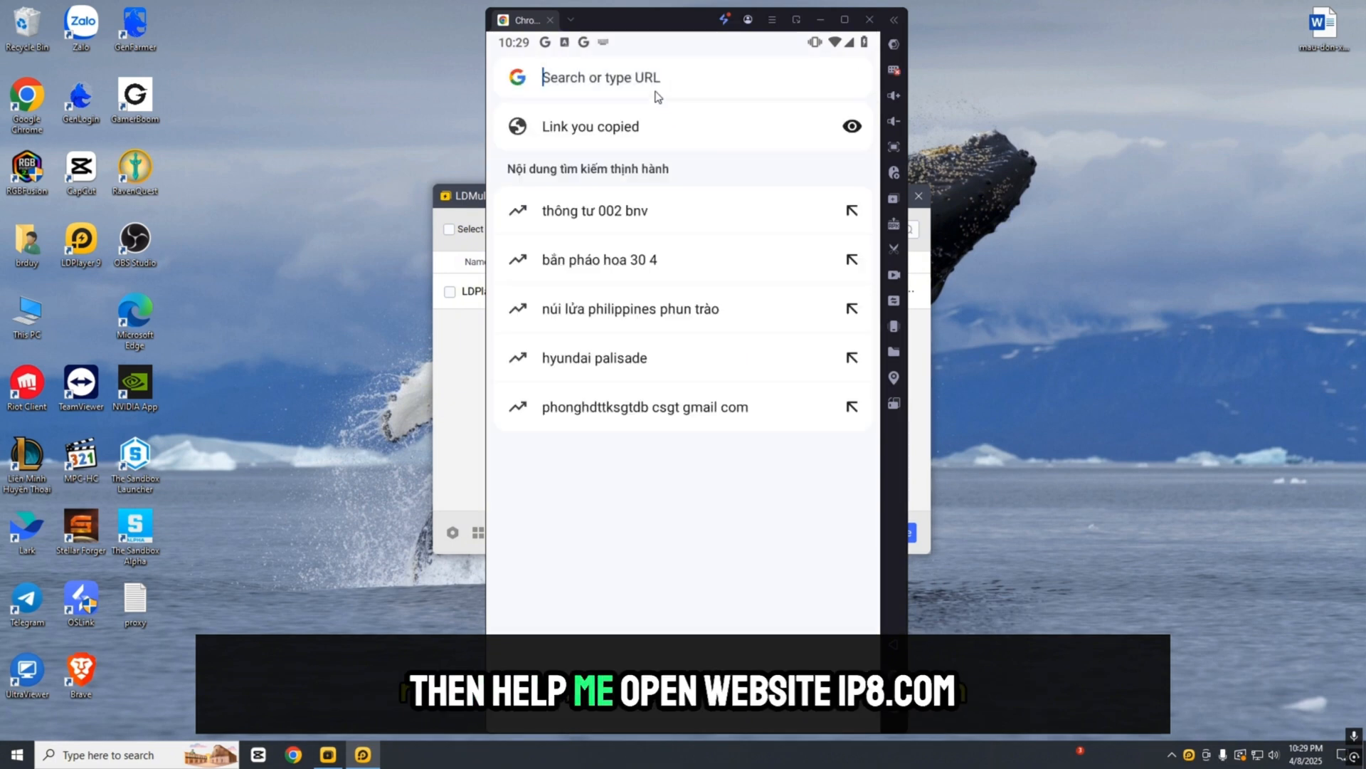
Step: Begin an 'ip' lookup in the emulator's Chrome before moving to Edge
text(ip)
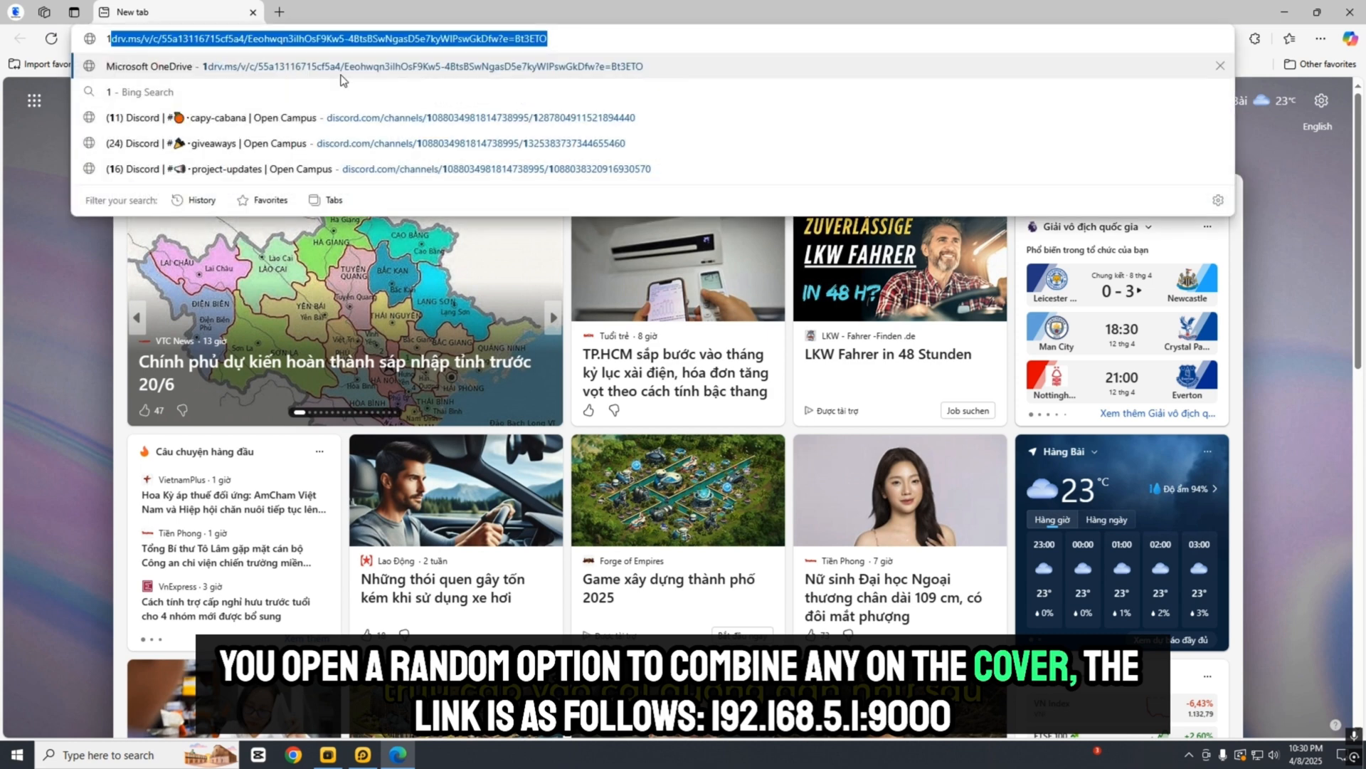
Step: Navigate Edge to the GenRouter Devices Manager at 192.168.5.1:9000
text(192.168.0.1:9000)
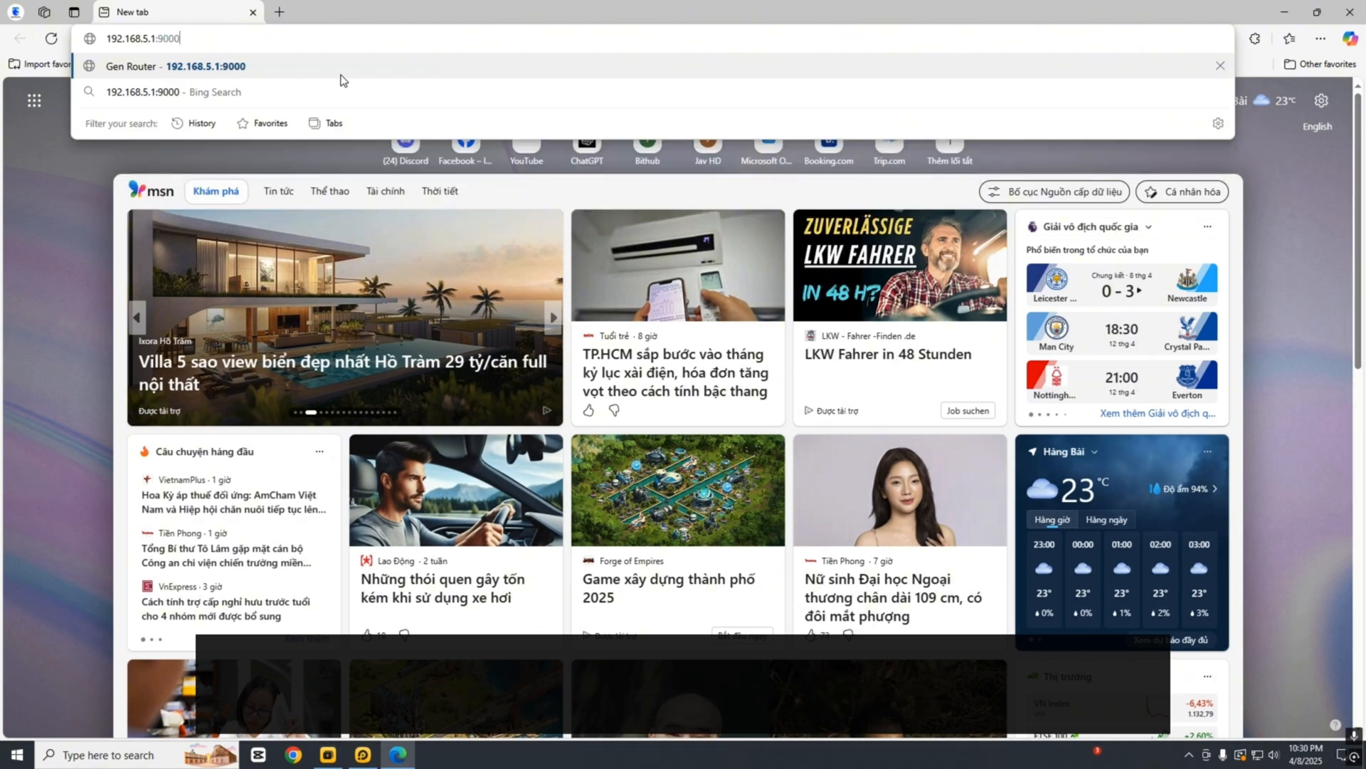
click(205, 66)
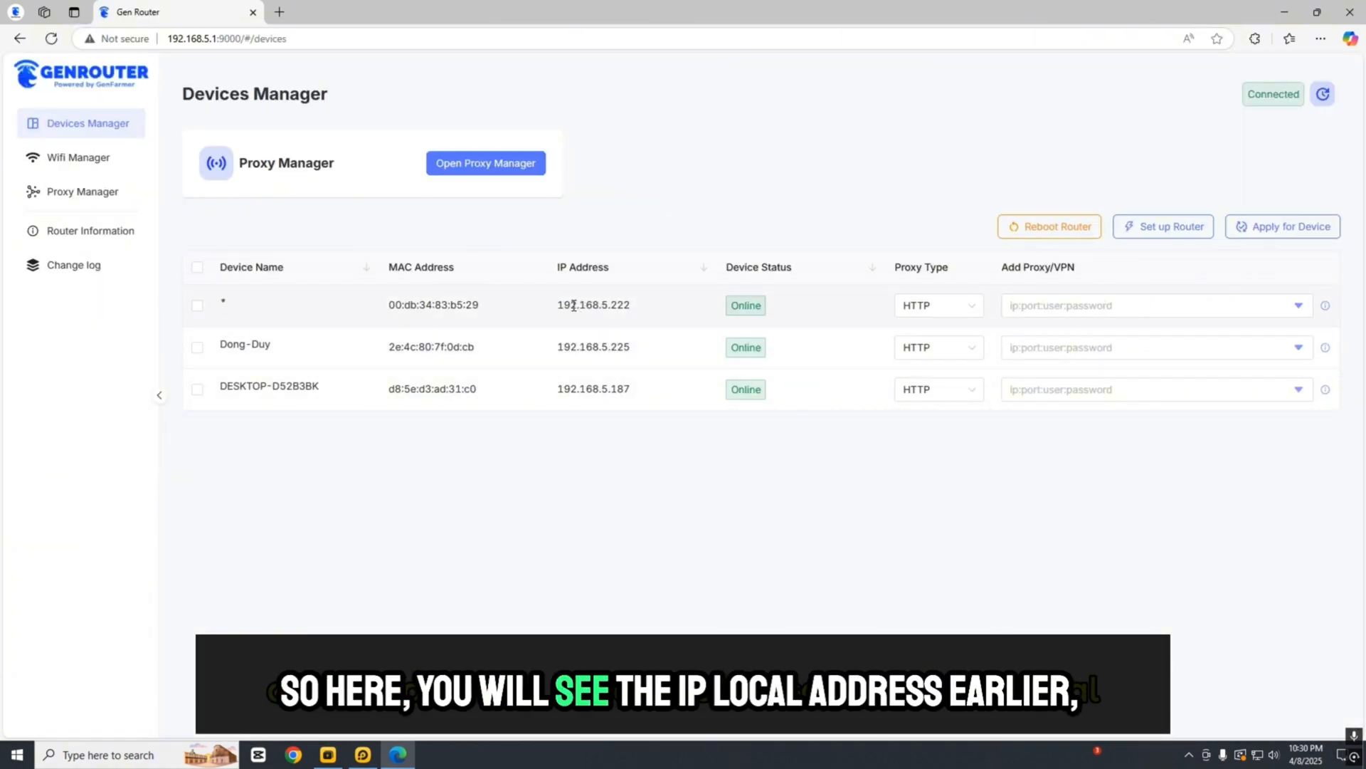
double_click(592, 304)
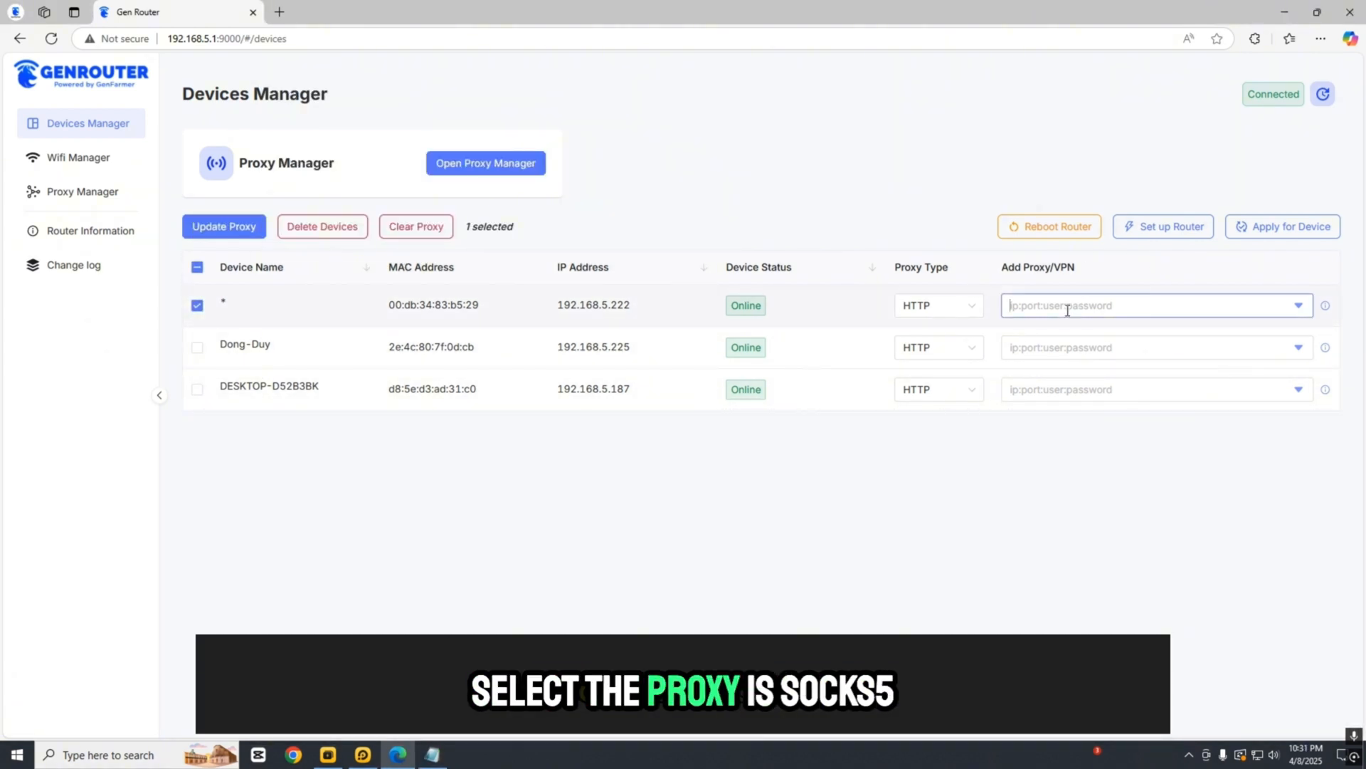
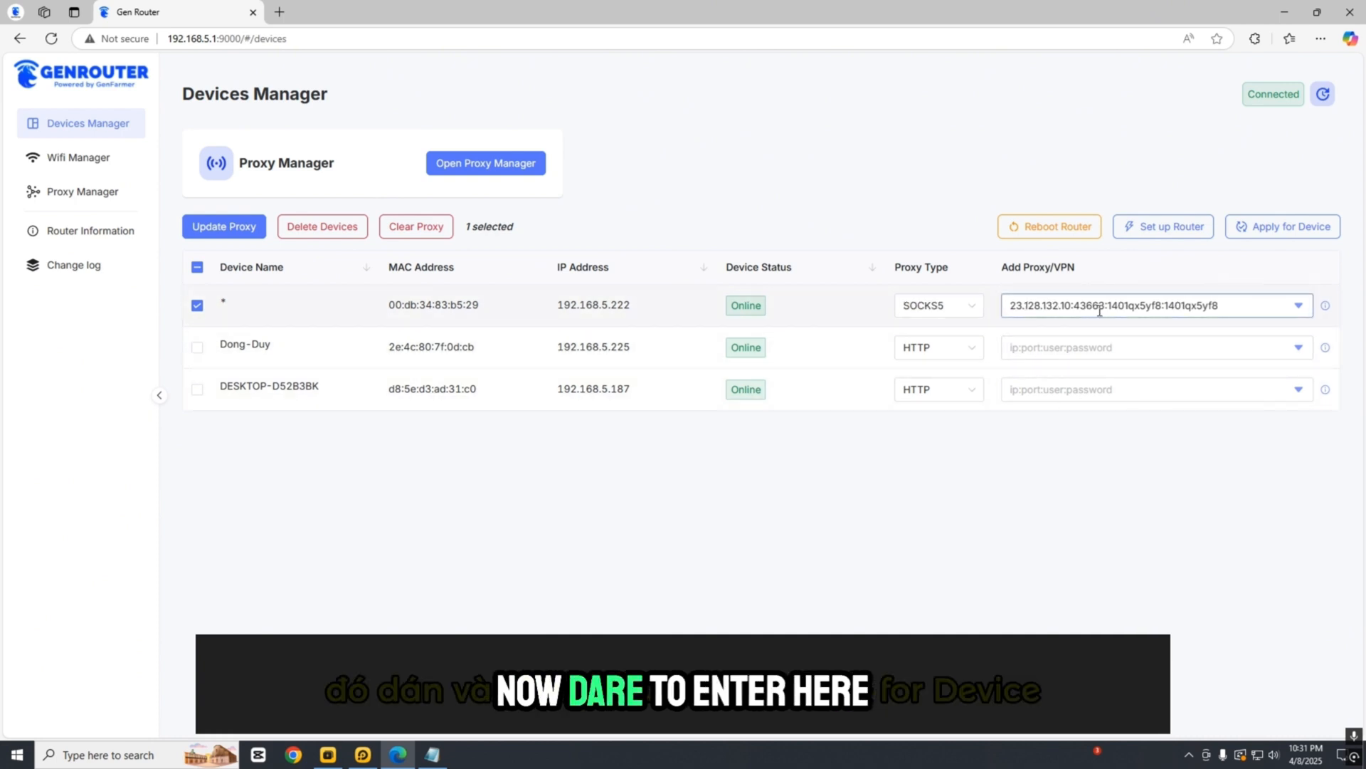
click(1283, 227)
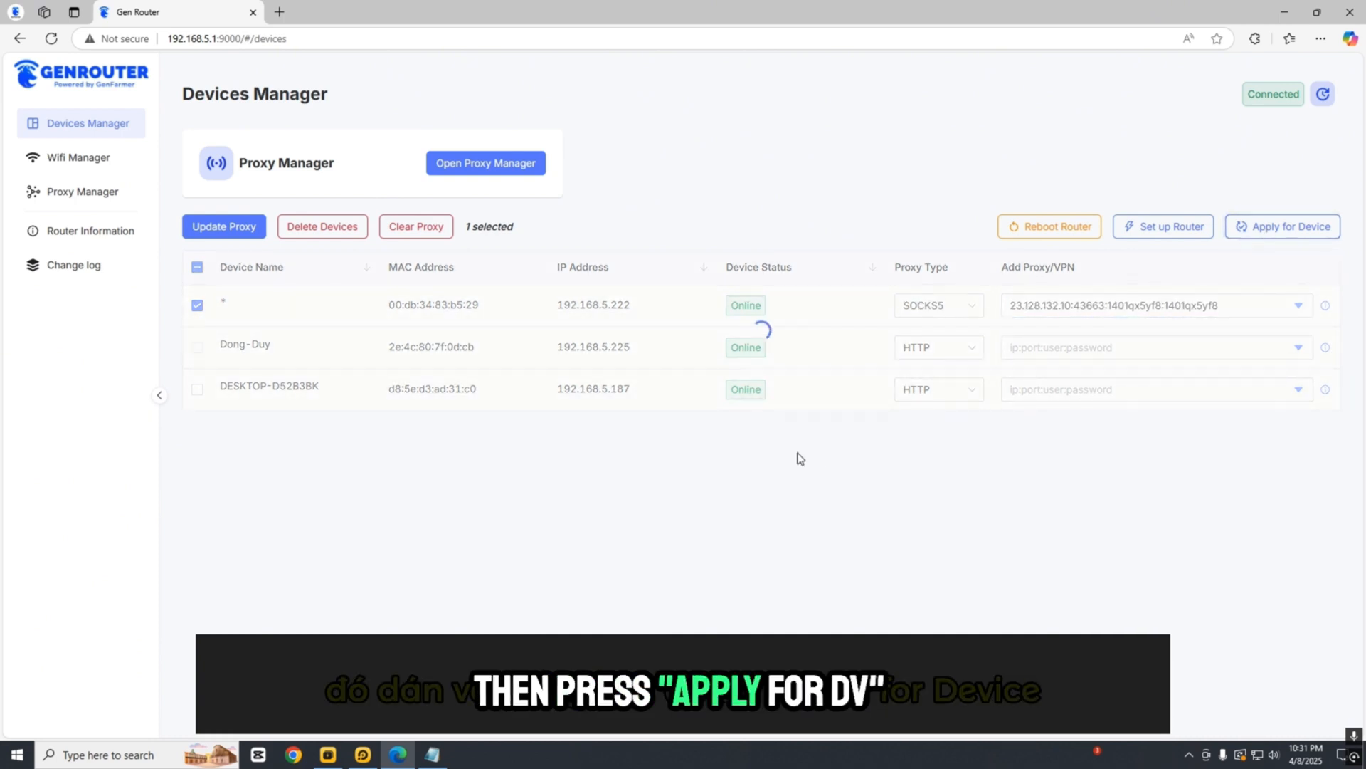
click(1282, 226)
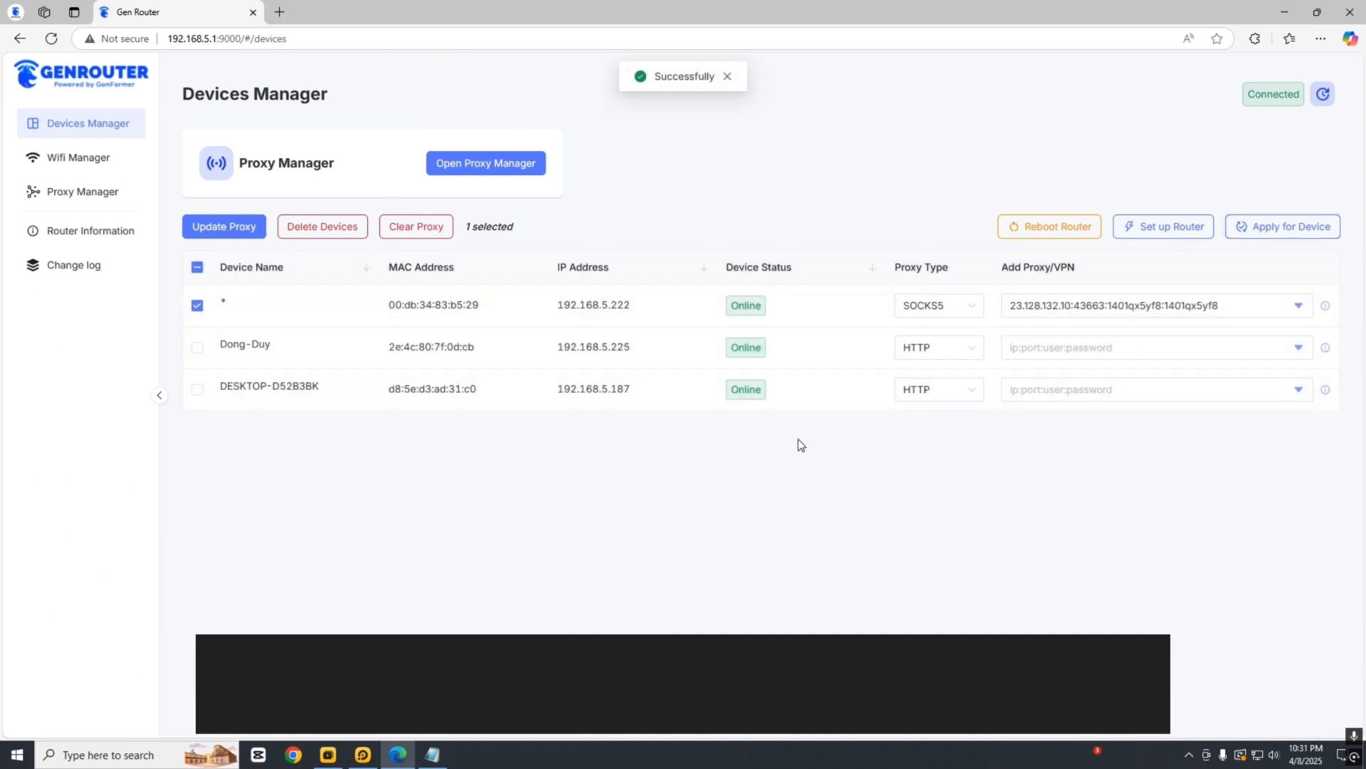